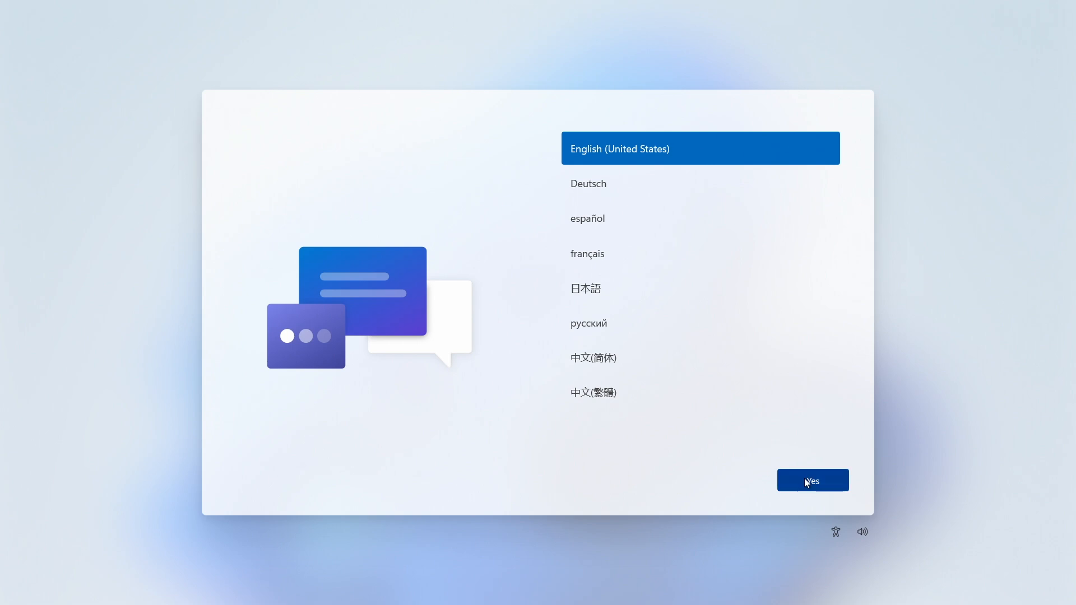
# Accept English (United States) language, United States region and US keyboard, skipping a second layout.
pyautogui.click(812, 479)
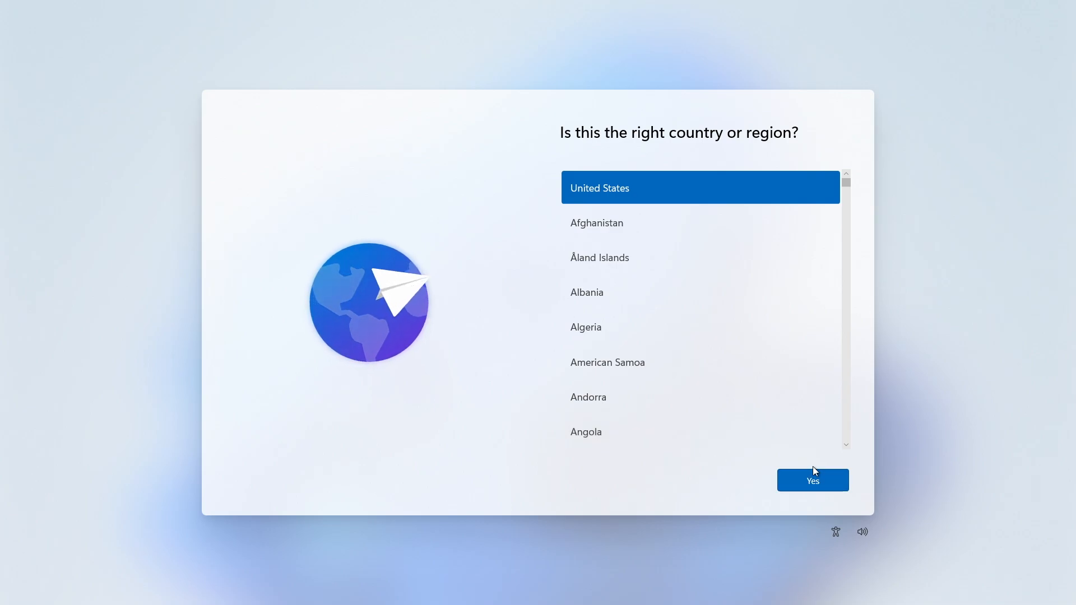
pyautogui.click(812, 479)
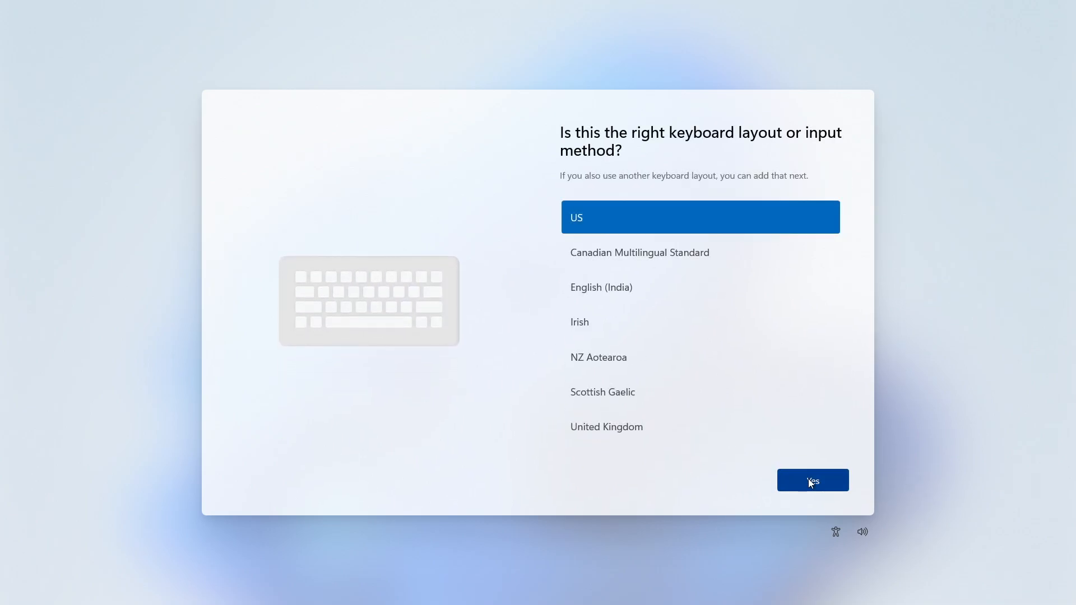
pyautogui.click(813, 479)
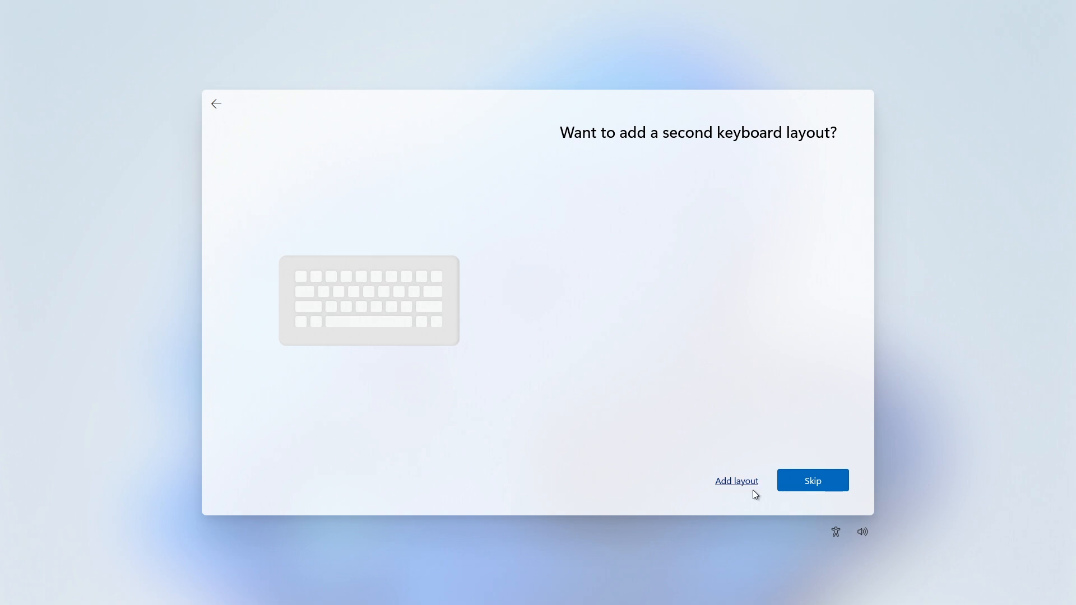
pyautogui.click(812, 479)
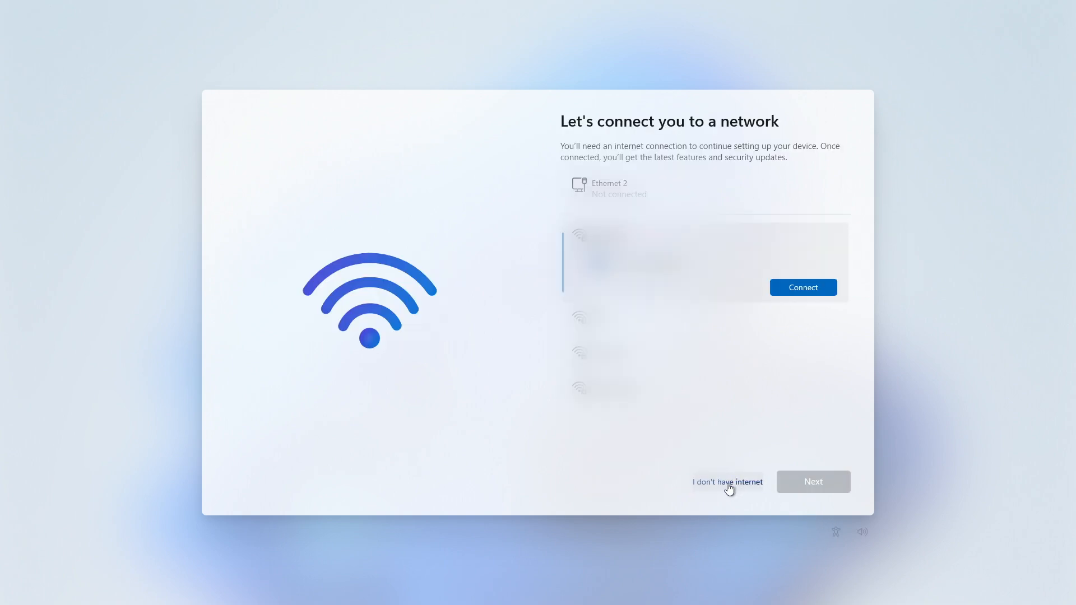
# Continue with limited setup without internet and accept the license agreement.
pyautogui.click(726, 482)
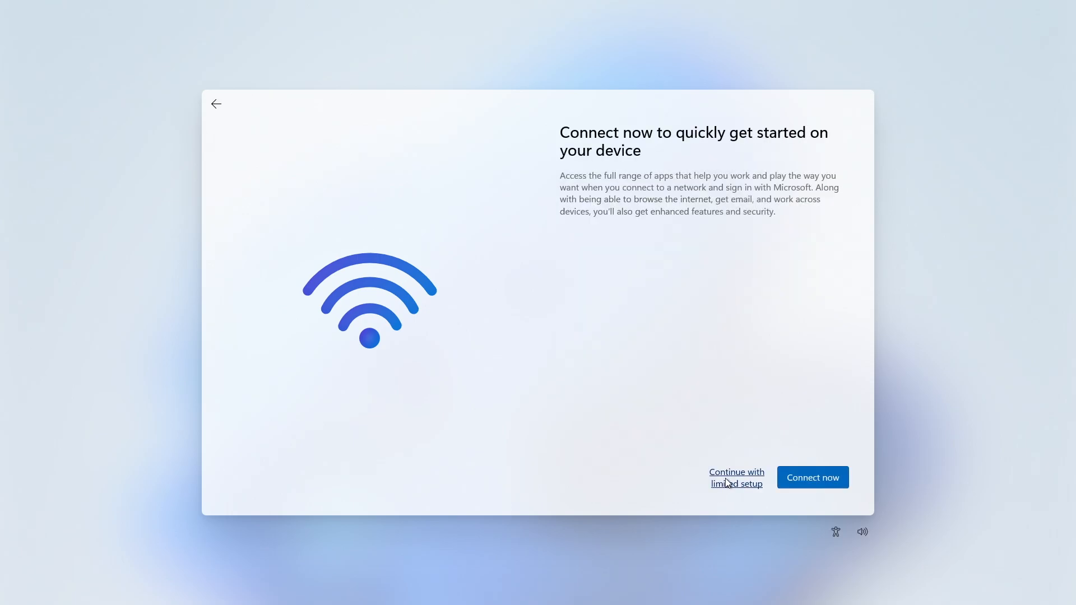
pyautogui.click(735, 477)
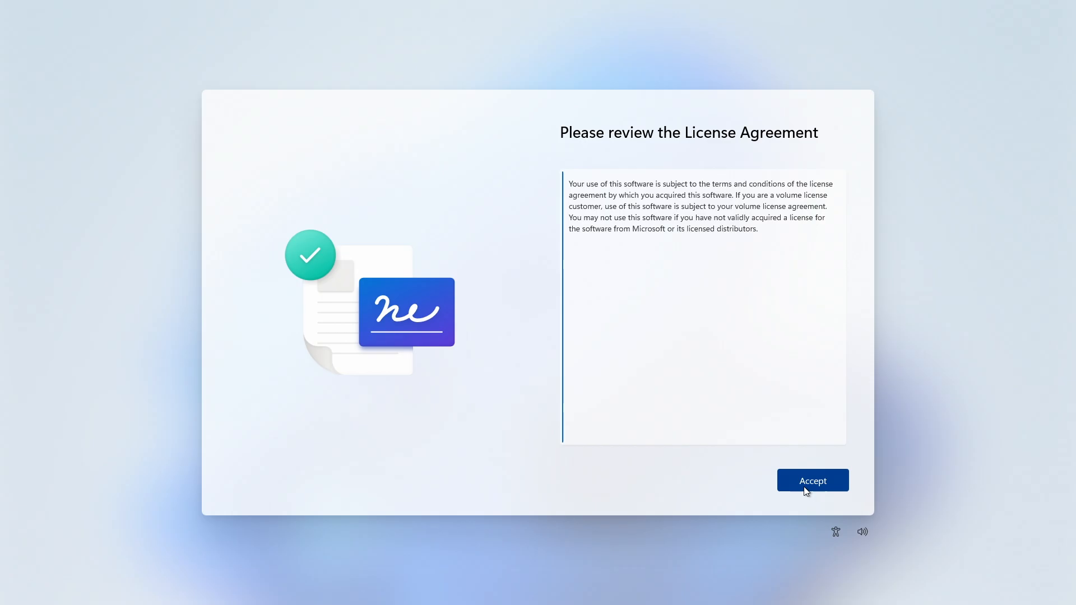
pyautogui.click(811, 479)
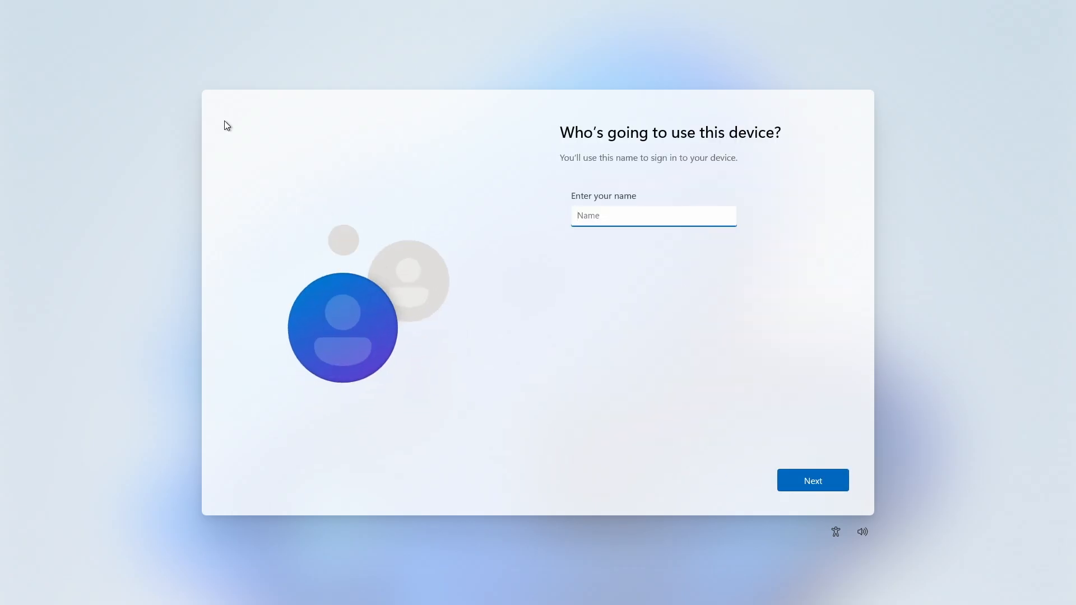
# Move past the name page, switch off location, Find my device and remaining privacy options, and continue.
pyautogui.click(812, 479)
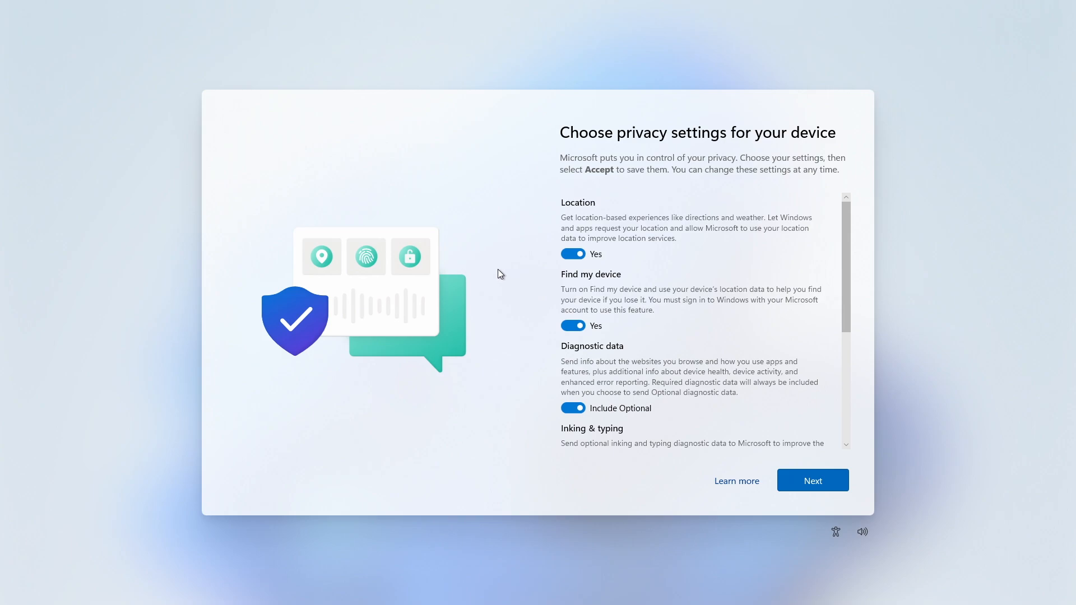
pyautogui.click(572, 255)
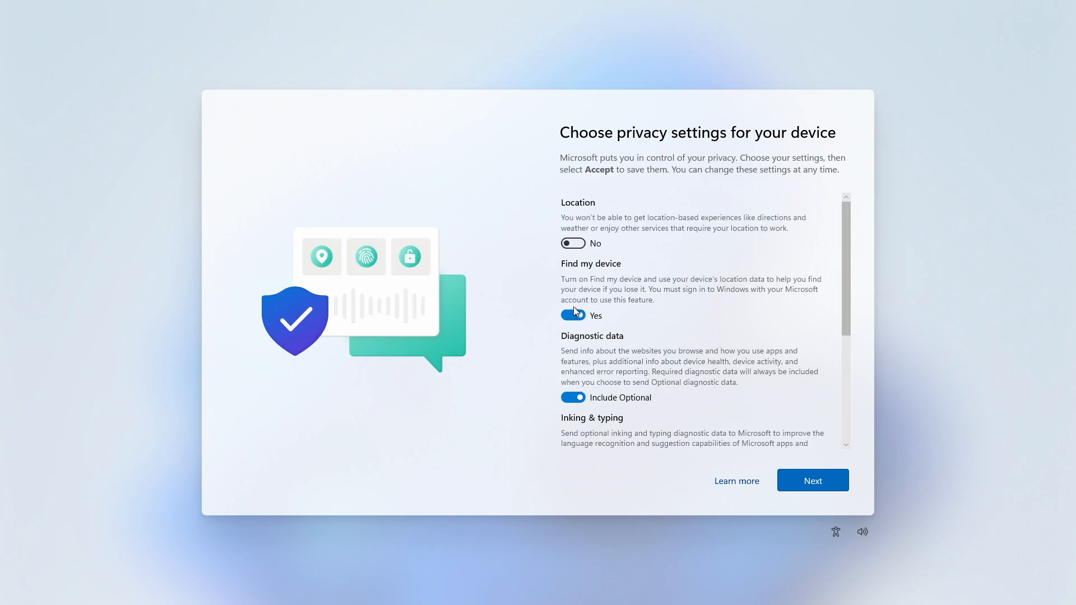
pyautogui.click(572, 315)
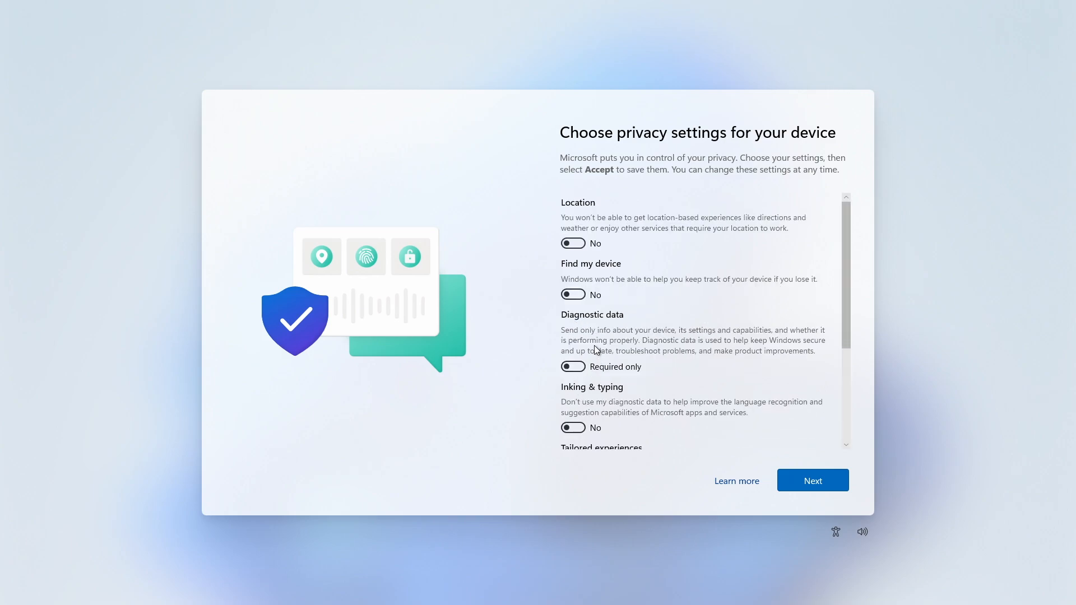
pyautogui.scroll(-3)
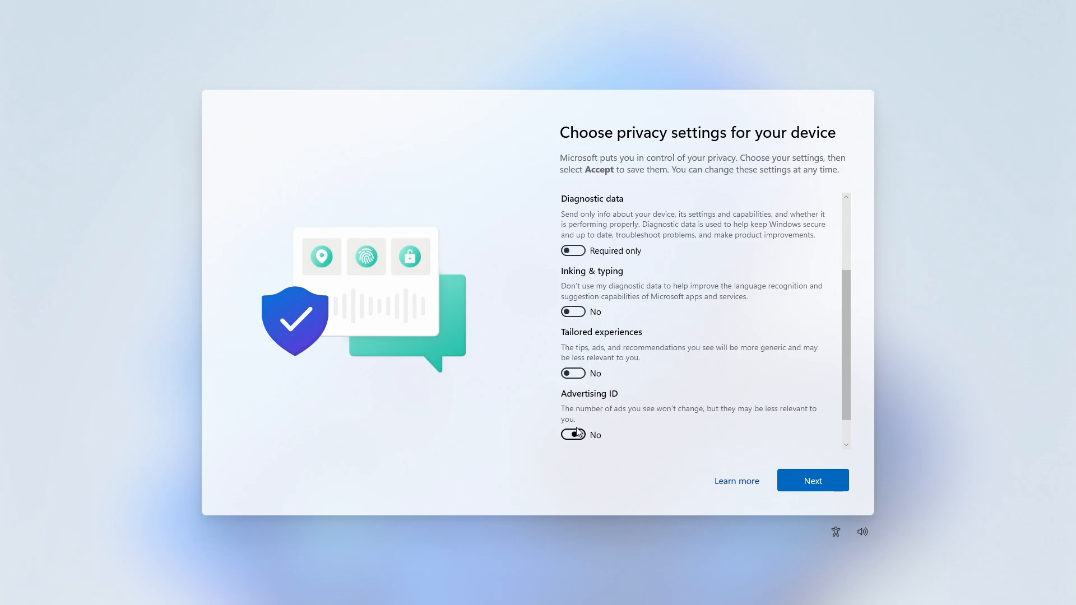
pyautogui.click(812, 480)
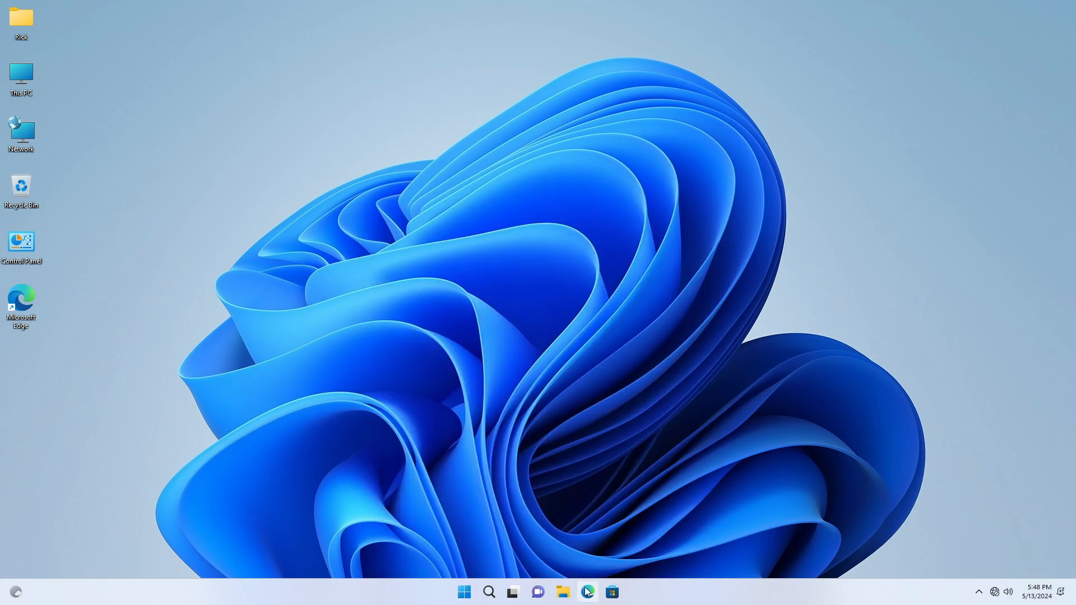
# Launch Microsoft Edge from the taskbar once the desktop loads.
pyautogui.click(586, 592)
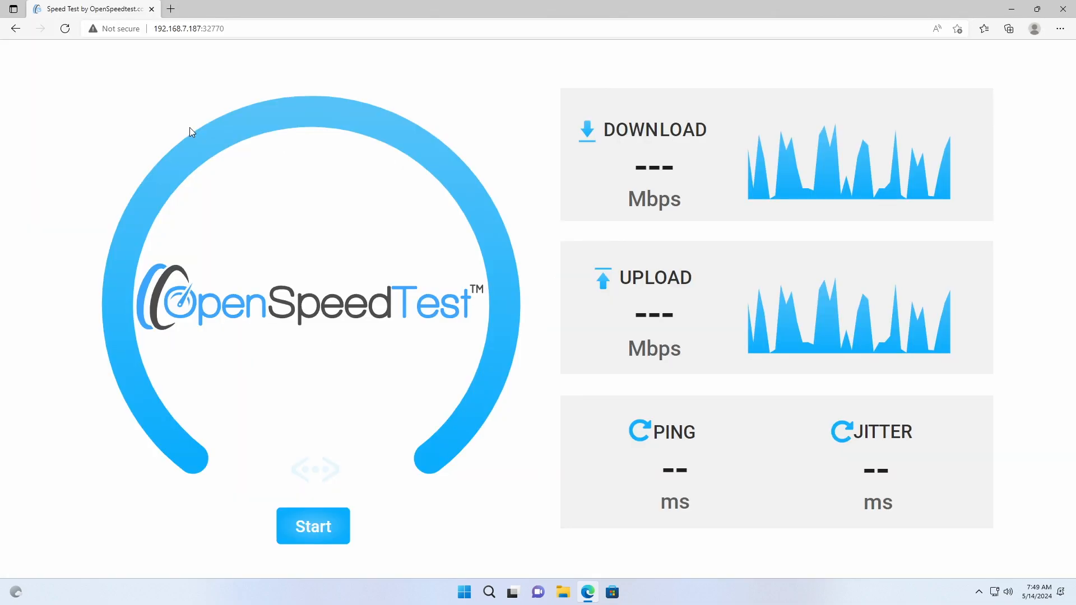
pyautogui.moveTo(196, 141)
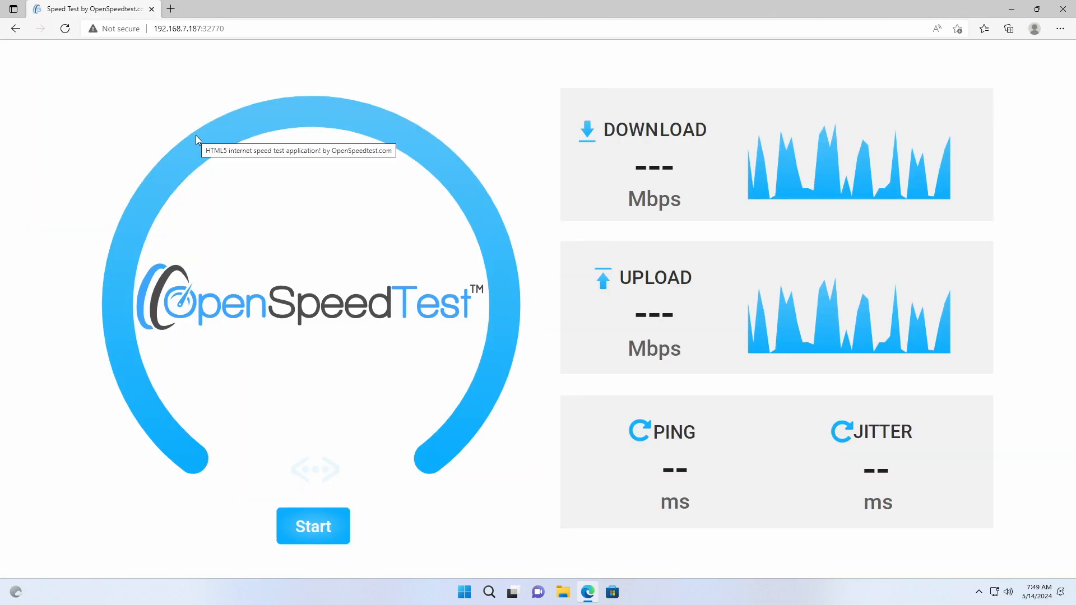
pyautogui.moveTo(408, 512)
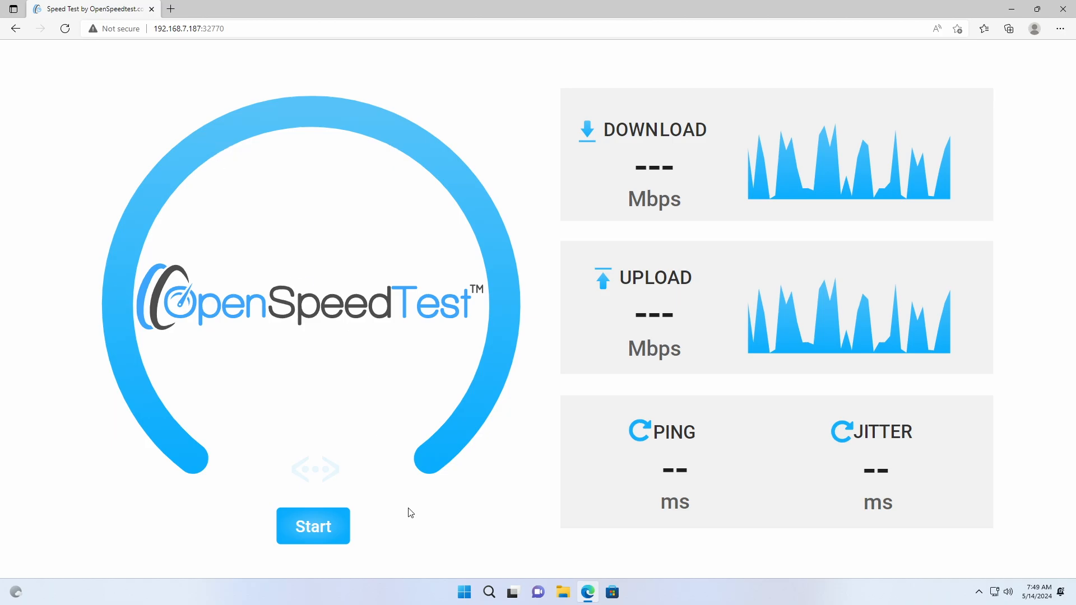
# Start the OpenSpeedTest run that measures 982.2 Mbps down, 985.4 Mbps up, 1 ms ping.
pyautogui.click(313, 527)
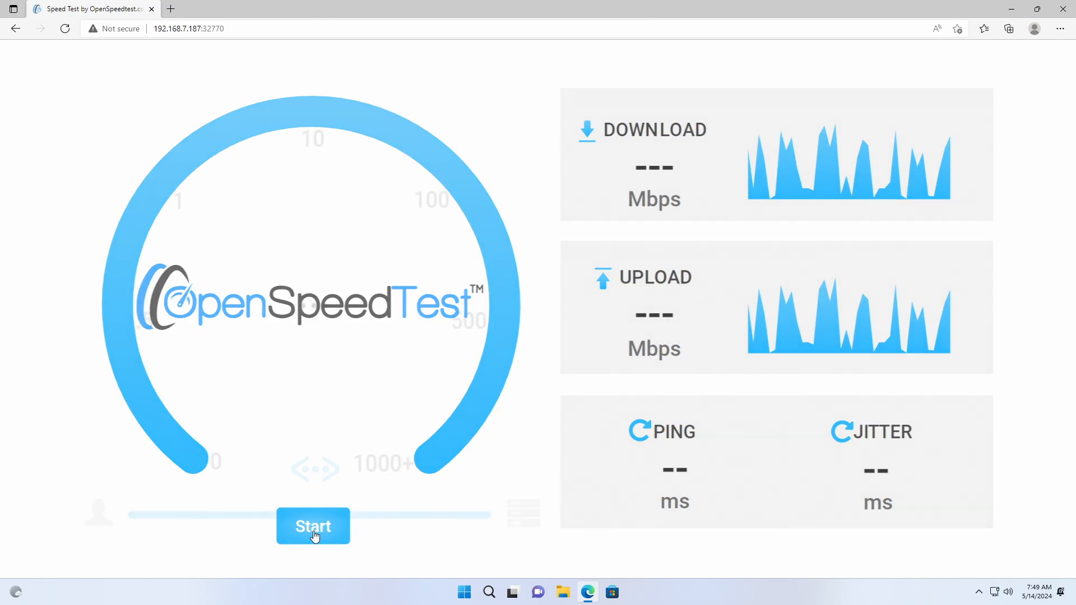
pyautogui.click(312, 527)
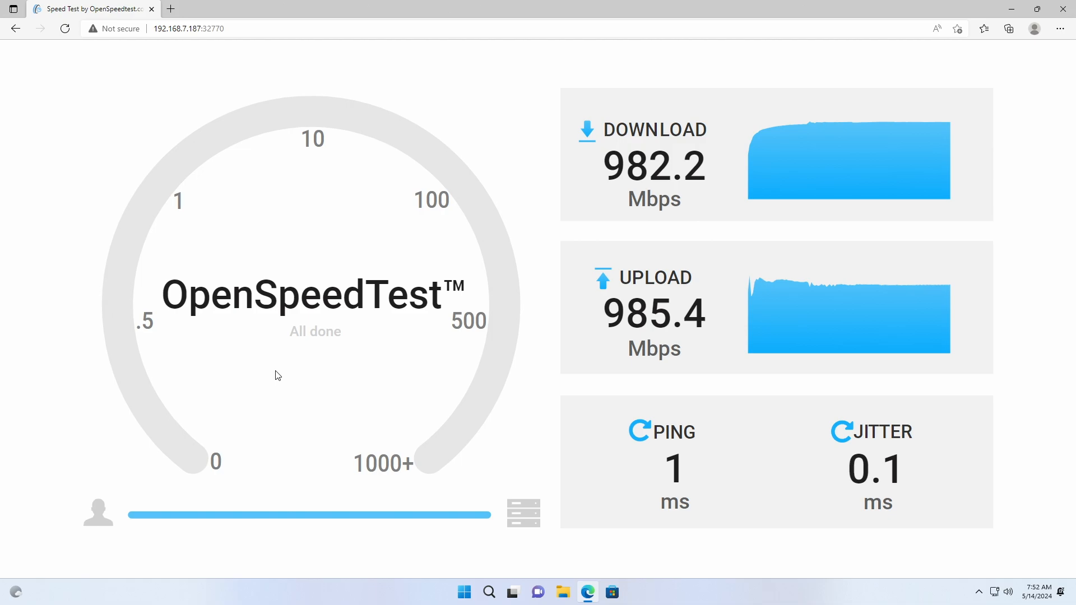
pyautogui.moveTo(940, 595)
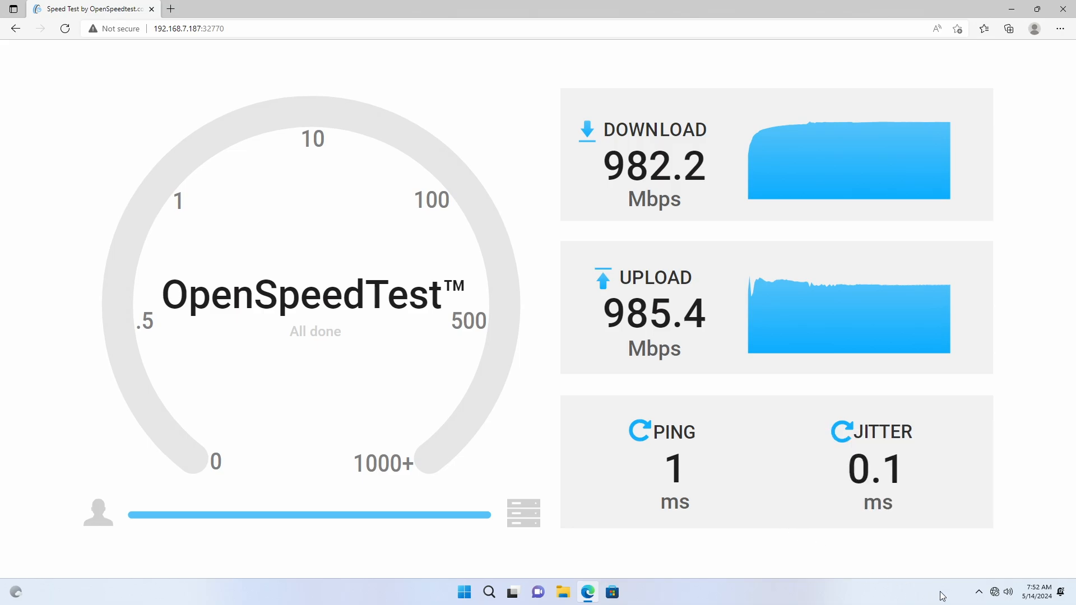
# Switch the network connection from the taskbar flyout before retesting.
pyautogui.click(978, 591)
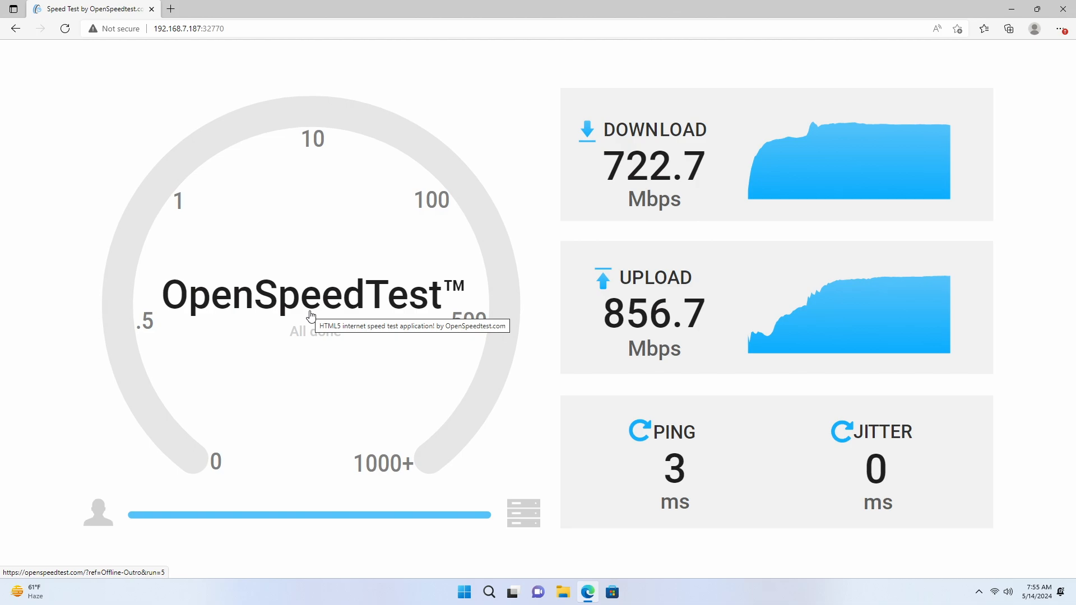
pyautogui.moveTo(349, 306)
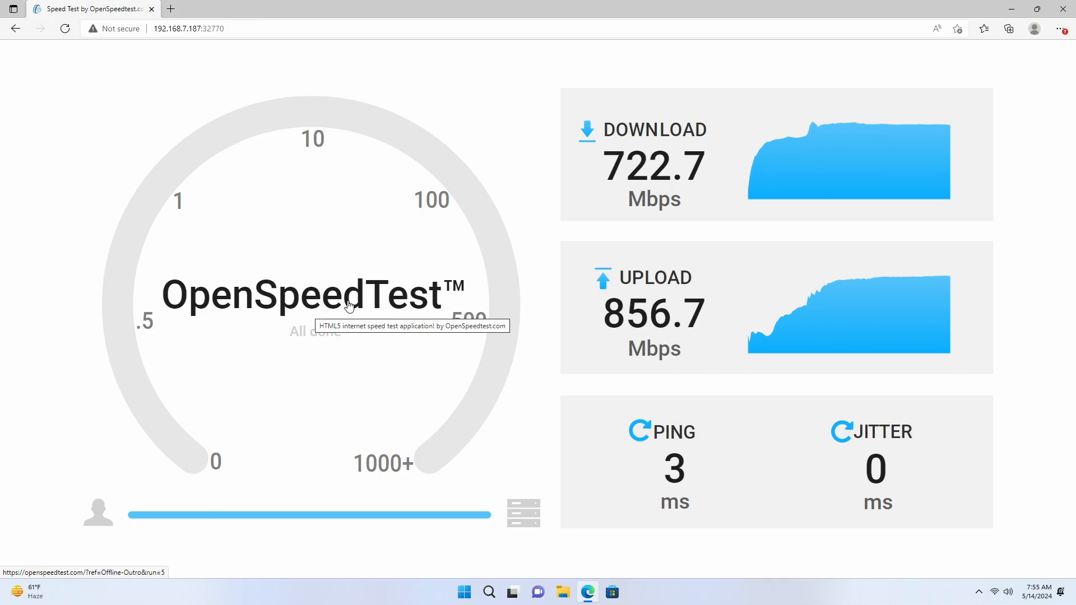
pyautogui.moveTo(455, 31)
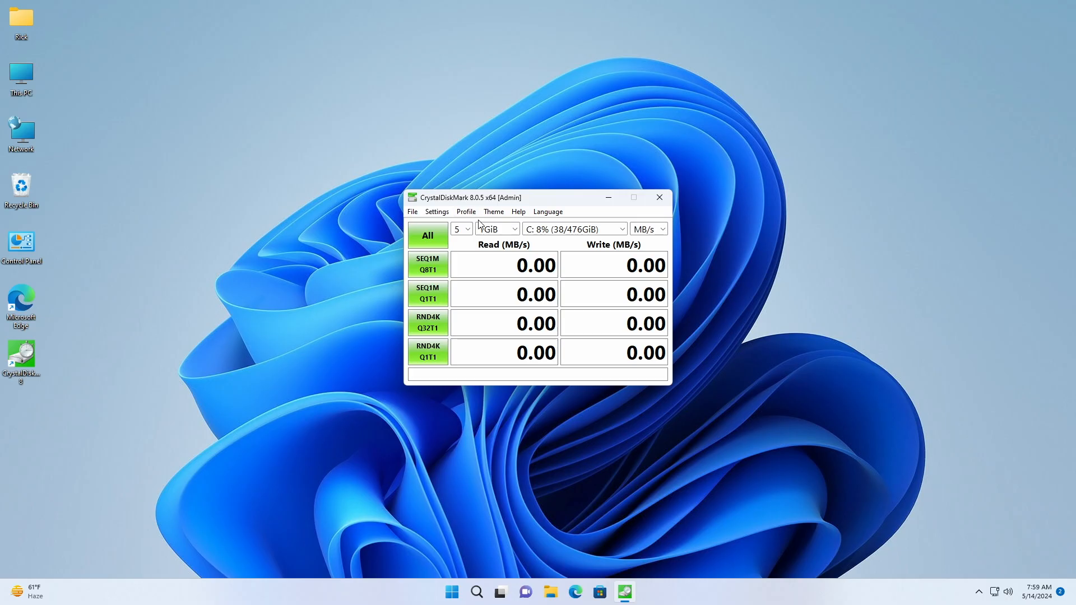
# Run all four benchmark tests on drive C and display results in IOPS.
pyautogui.click(497, 229)
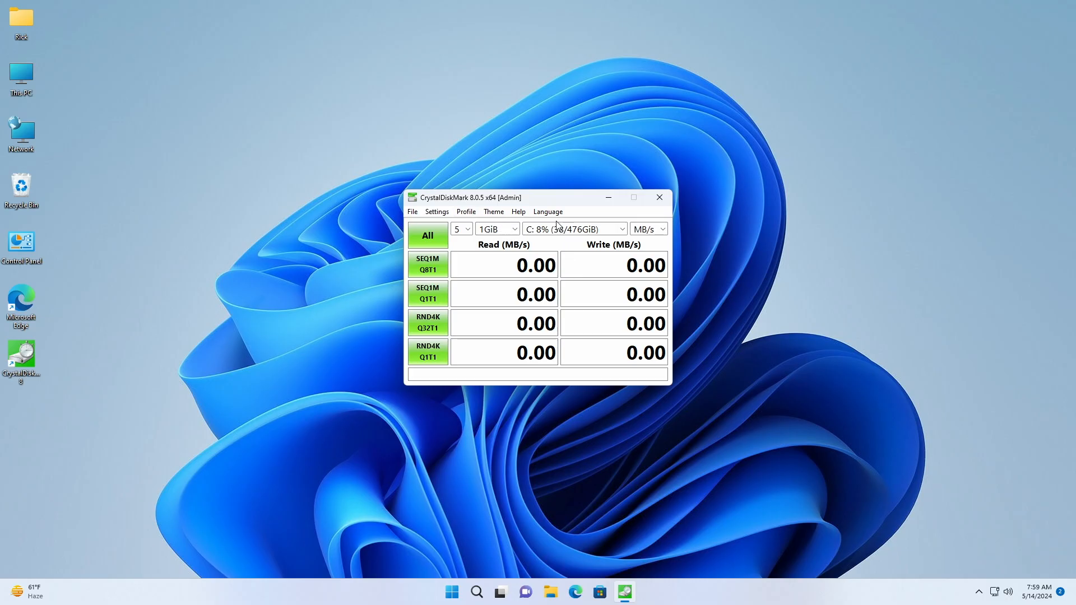
pyautogui.click(427, 235)
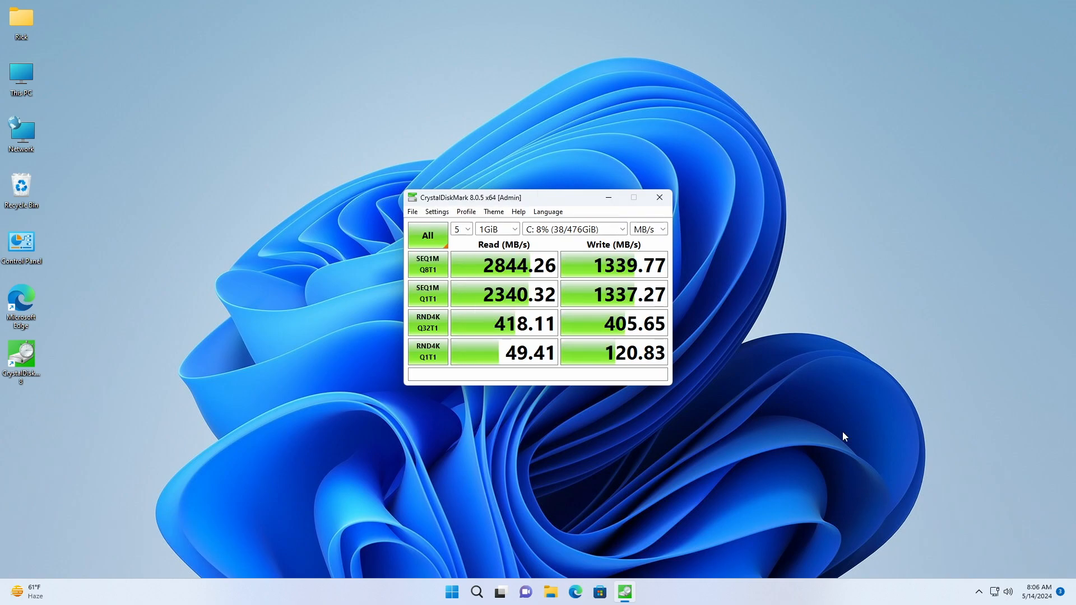
pyautogui.click(648, 229)
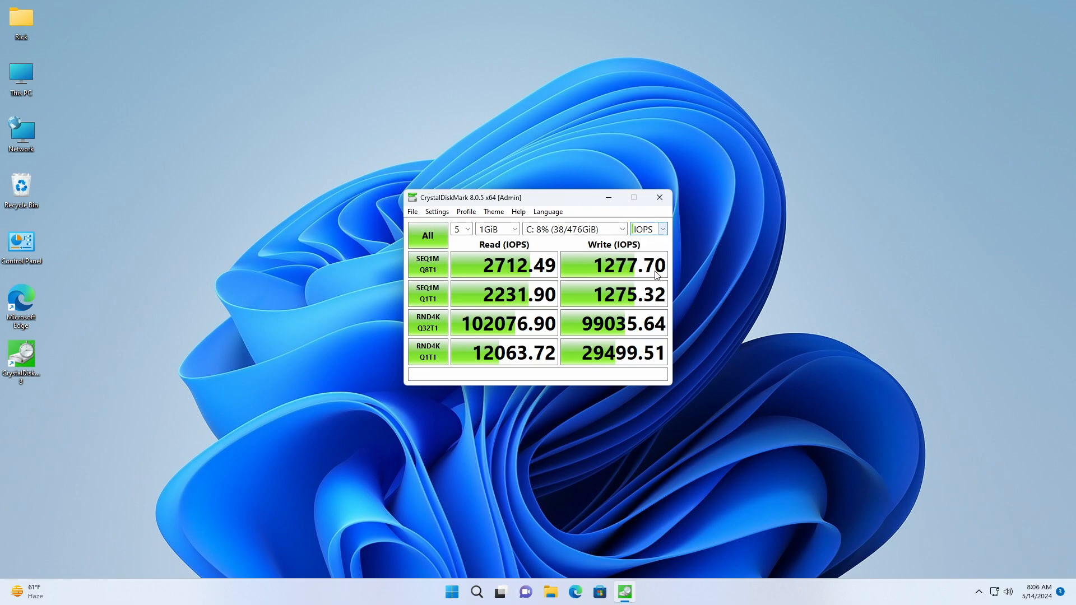
pyautogui.moveTo(533, 374)
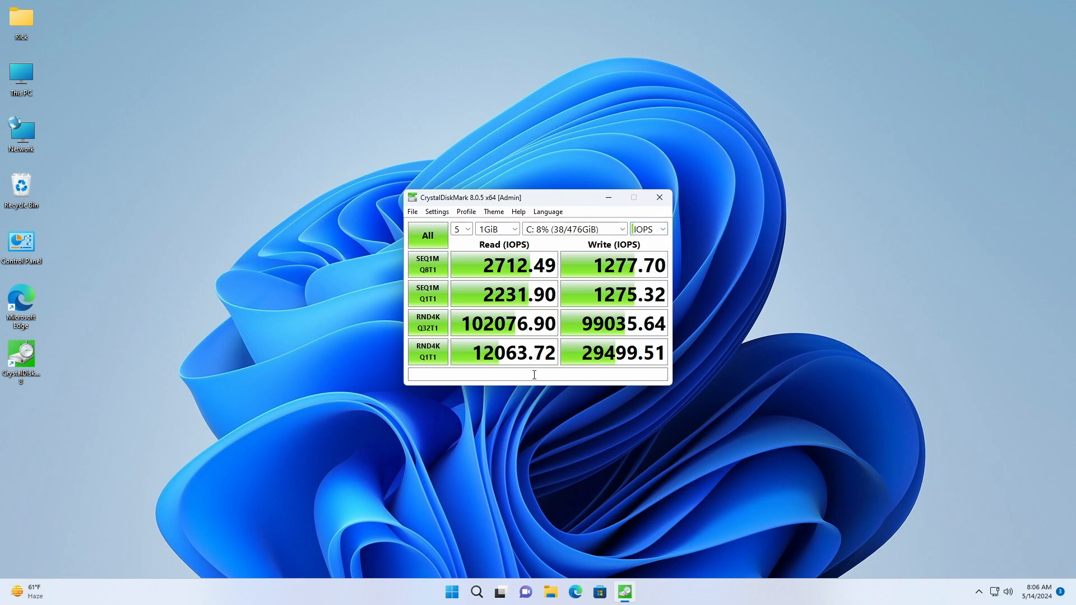